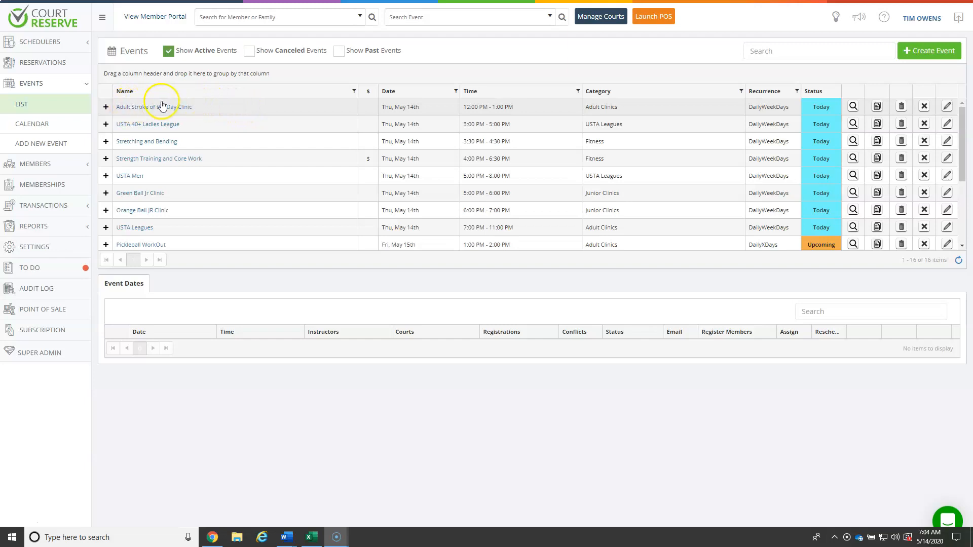
mouse_move(159, 175)
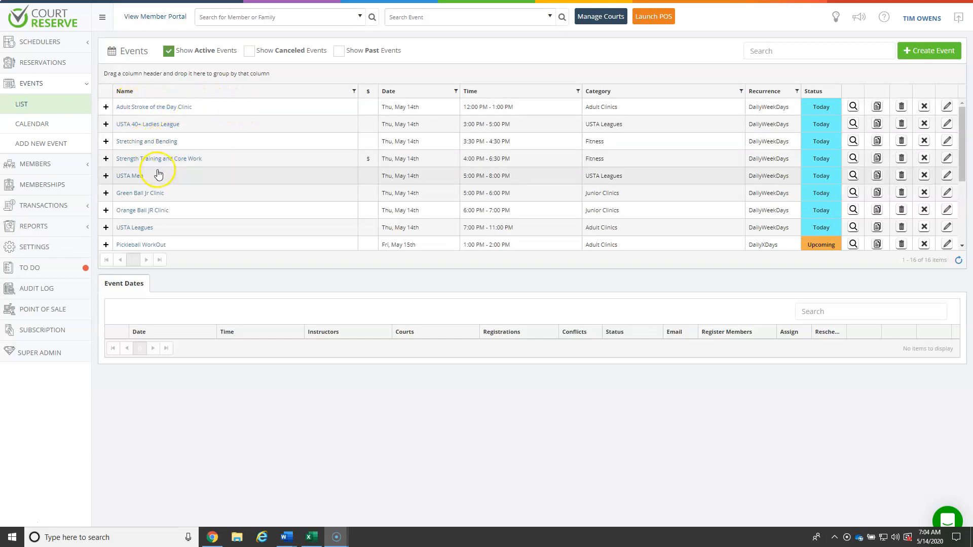
mouse_move(197, 227)
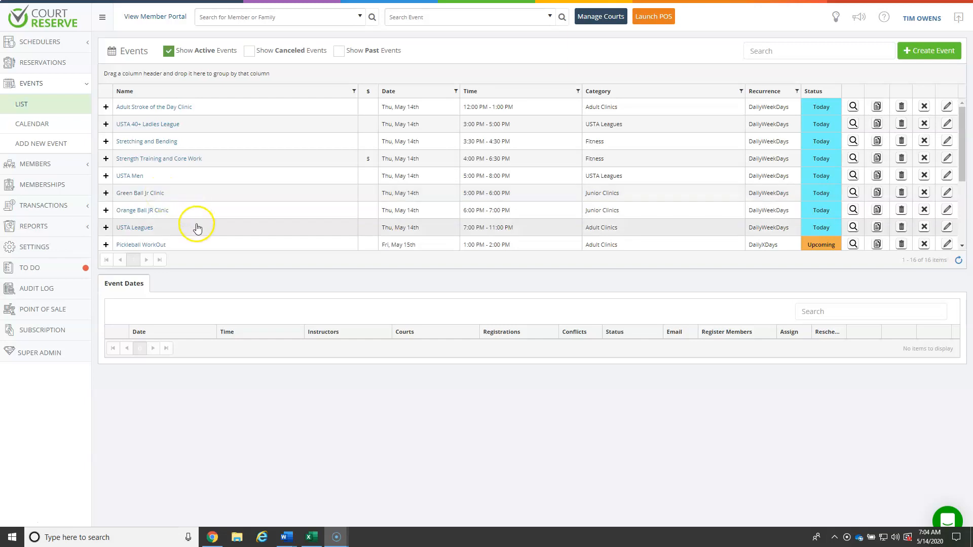
Step: Reach Event Categories under Event Settings from the sidebar Settings
scroll(down, 3)
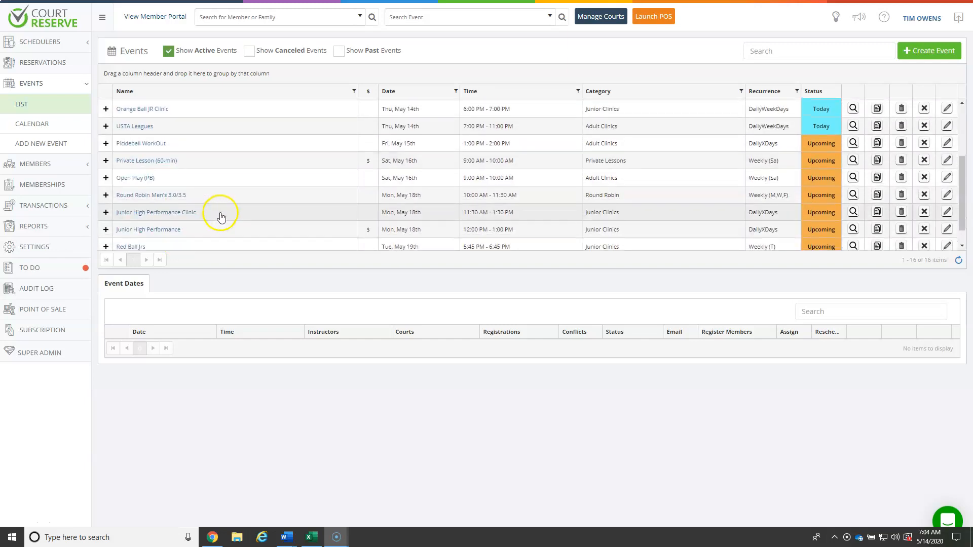
scroll(down, 3)
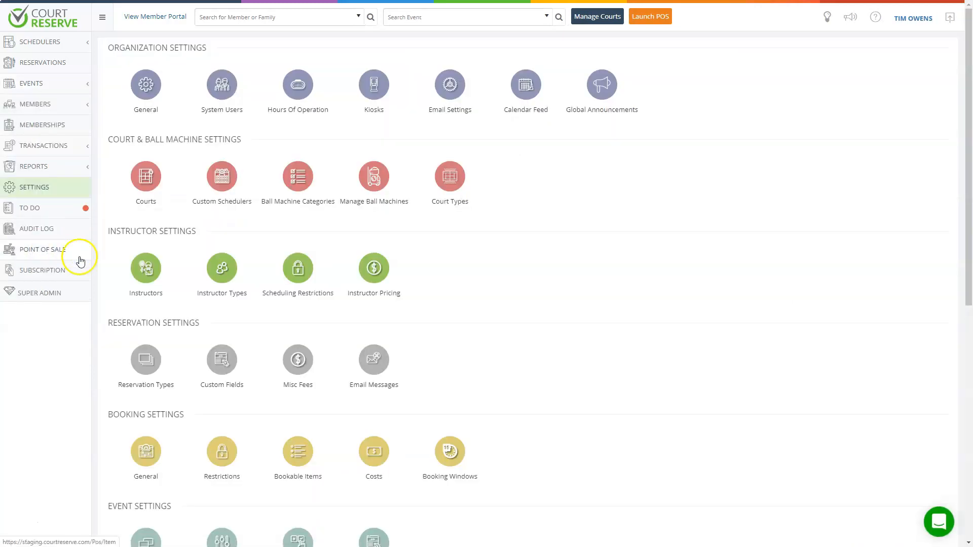
scroll(down, 3)
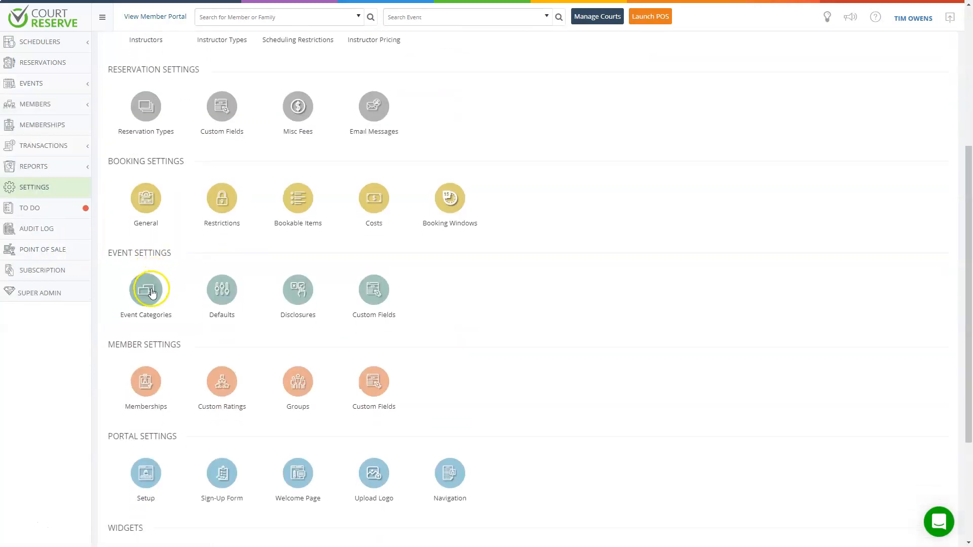
mouse_move(166, 270)
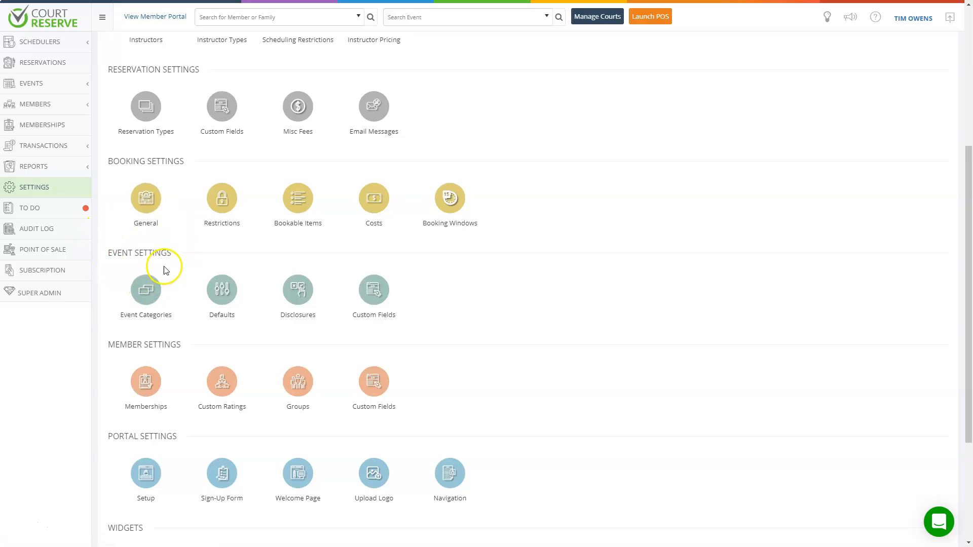
click(145, 291)
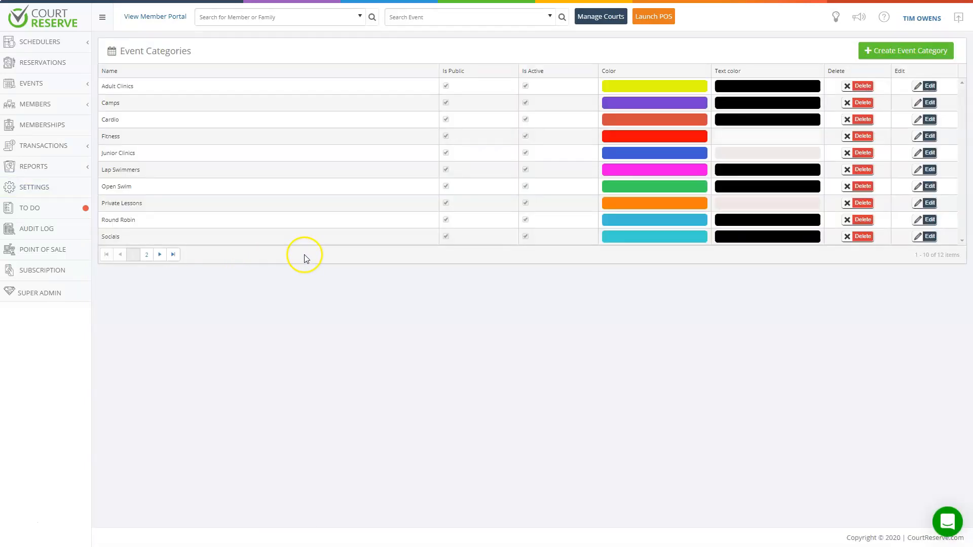
mouse_move(339, 236)
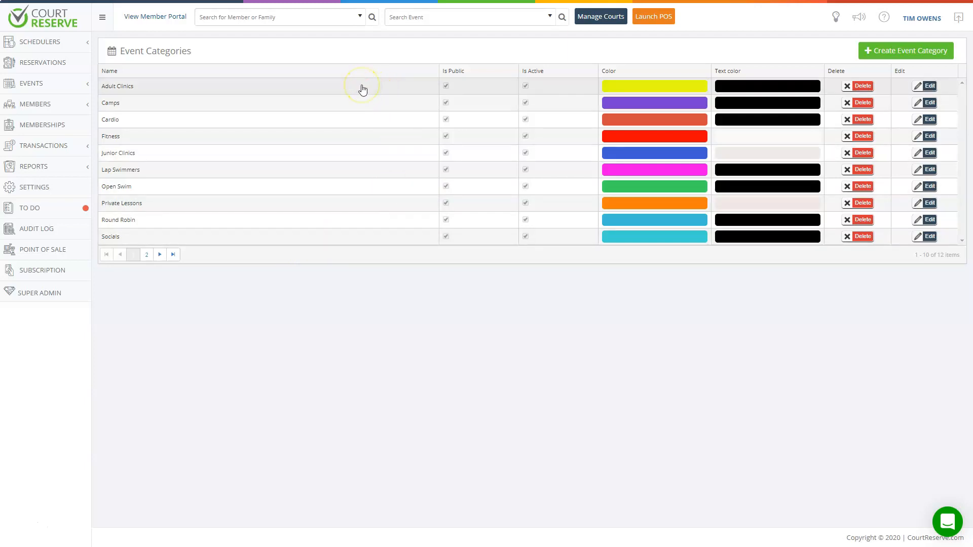
mouse_move(367, 133)
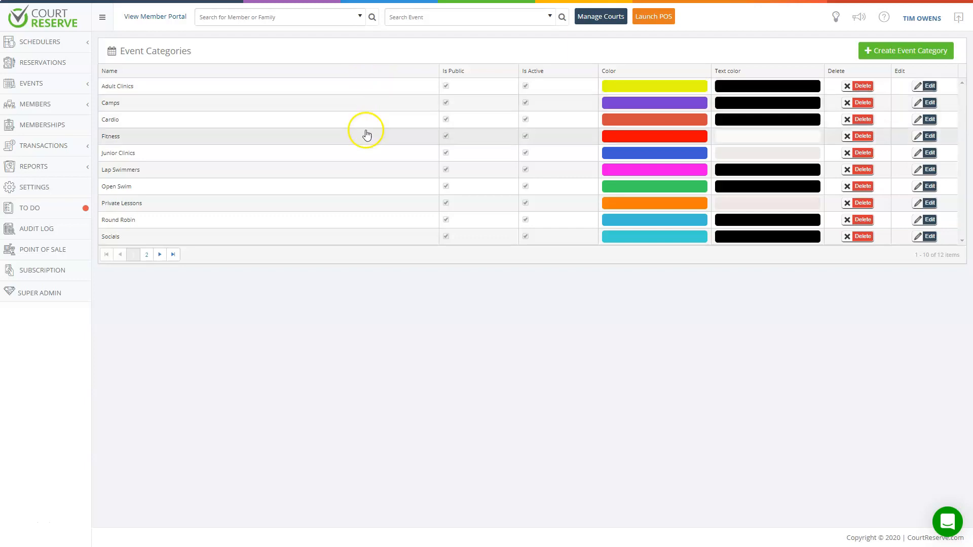
mouse_move(369, 156)
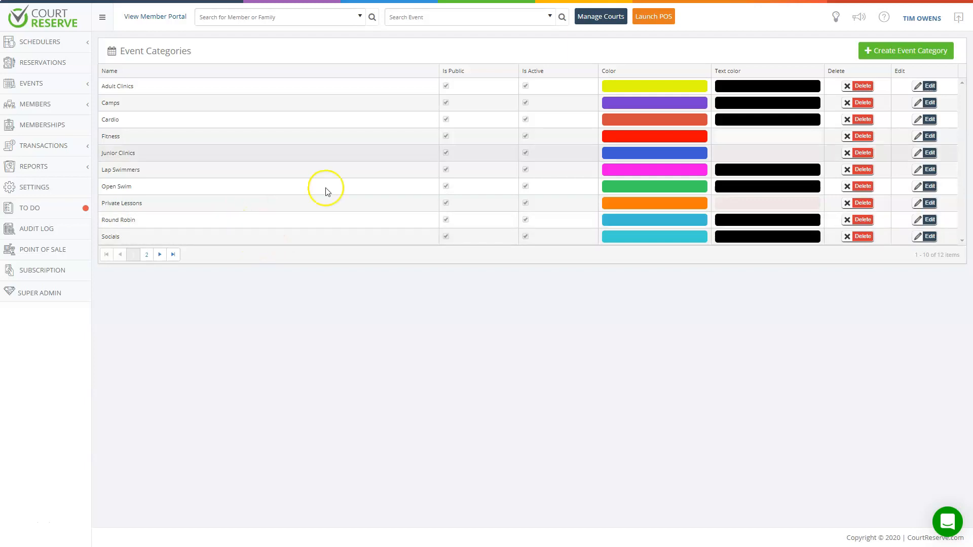
click(905, 50)
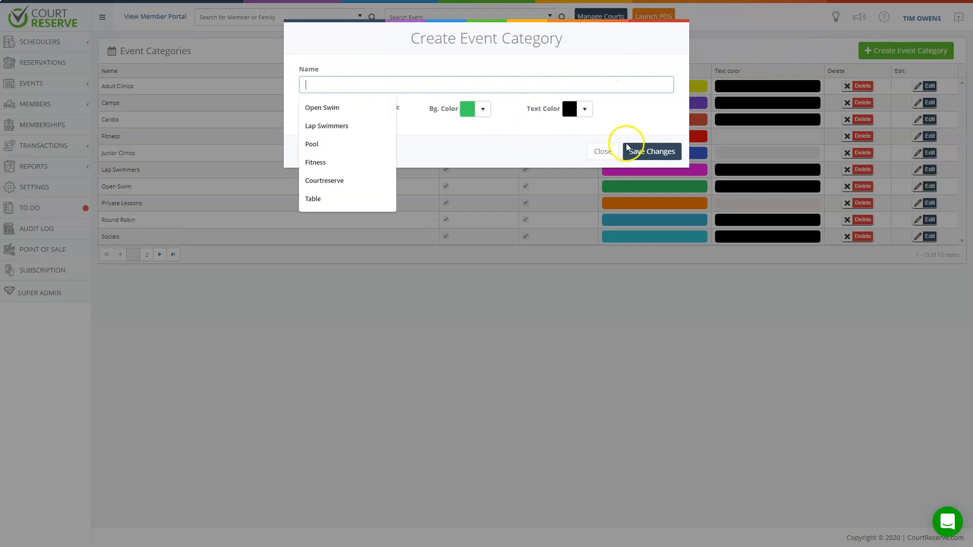
mouse_move(591, 140)
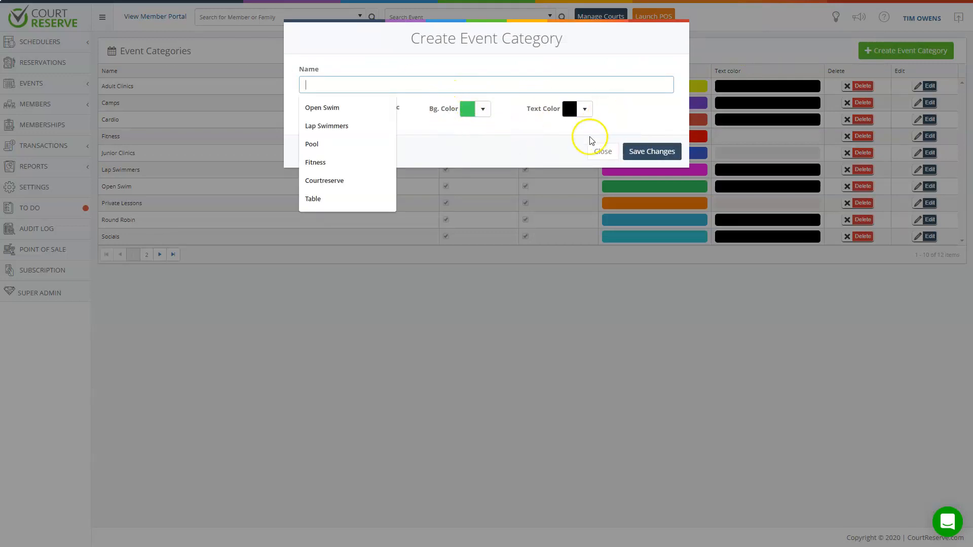
click(599, 151)
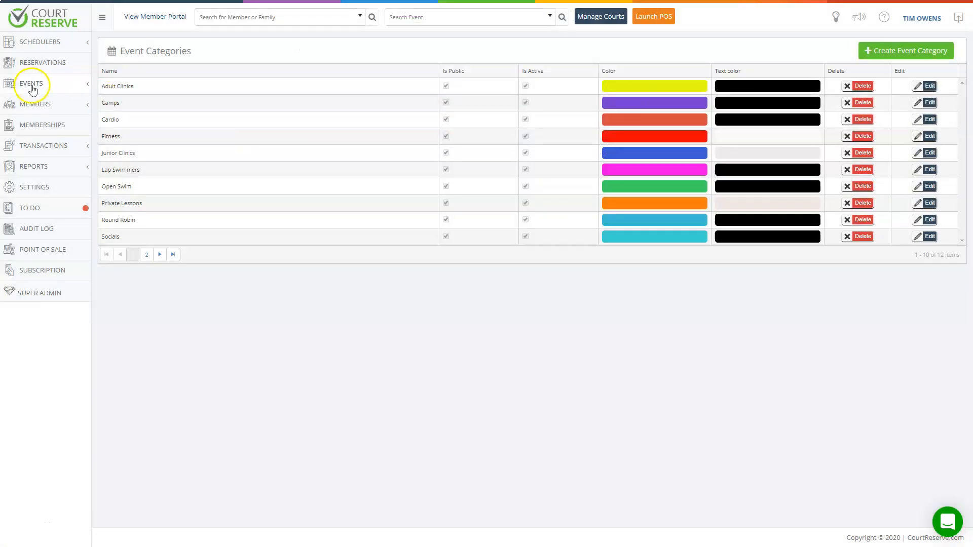
Step: Name the new event Pickleball Social, categorise it as Socials with 20 max registrants
click(31, 83)
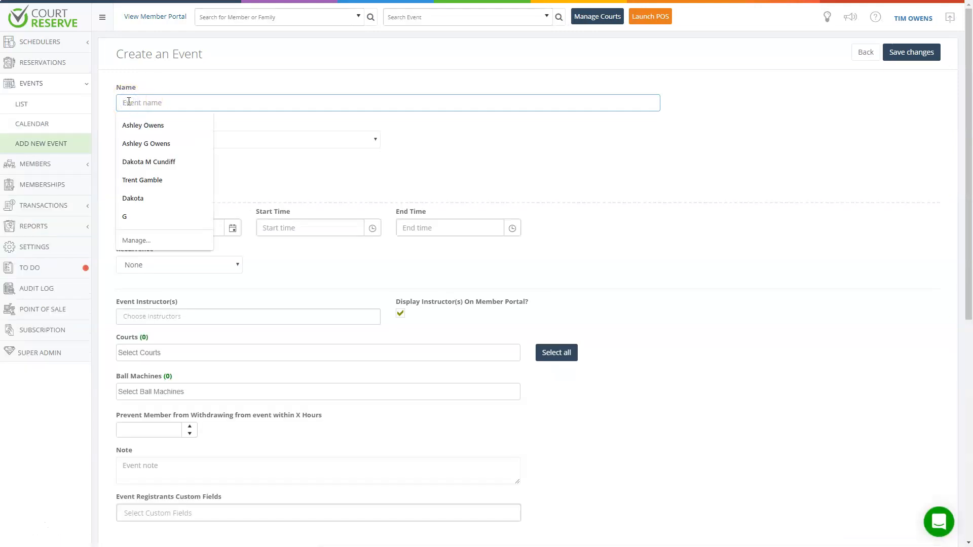
text(Pickleball Social)
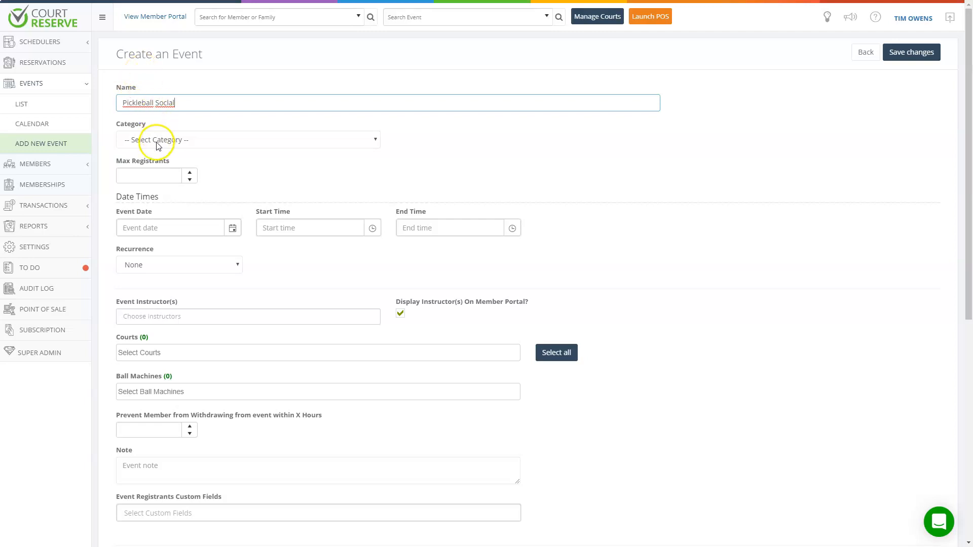
click(247, 139)
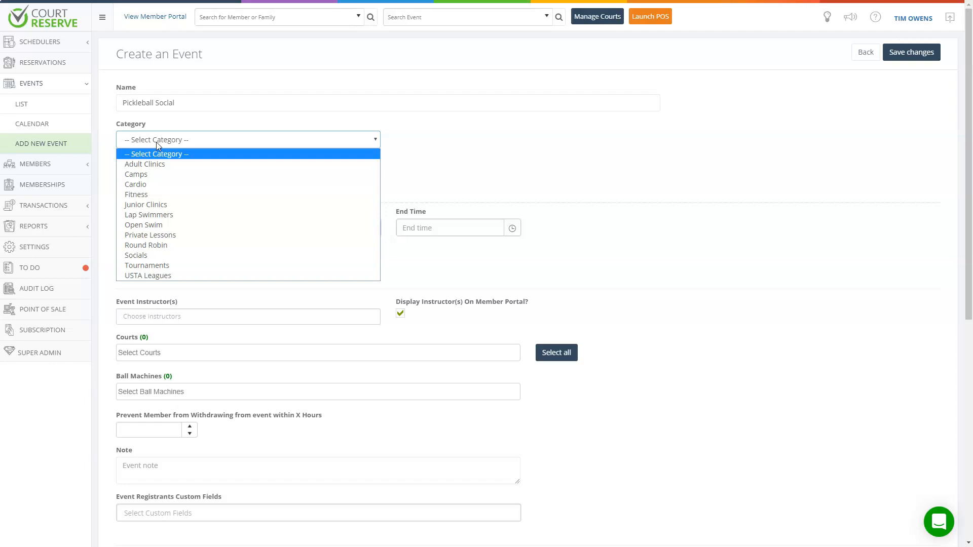
mouse_move(145, 164)
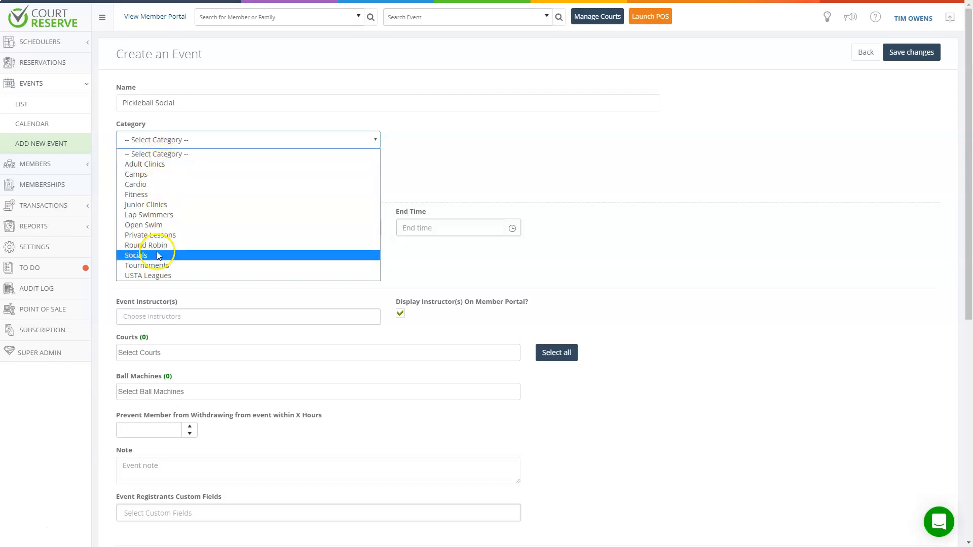
click(135, 256)
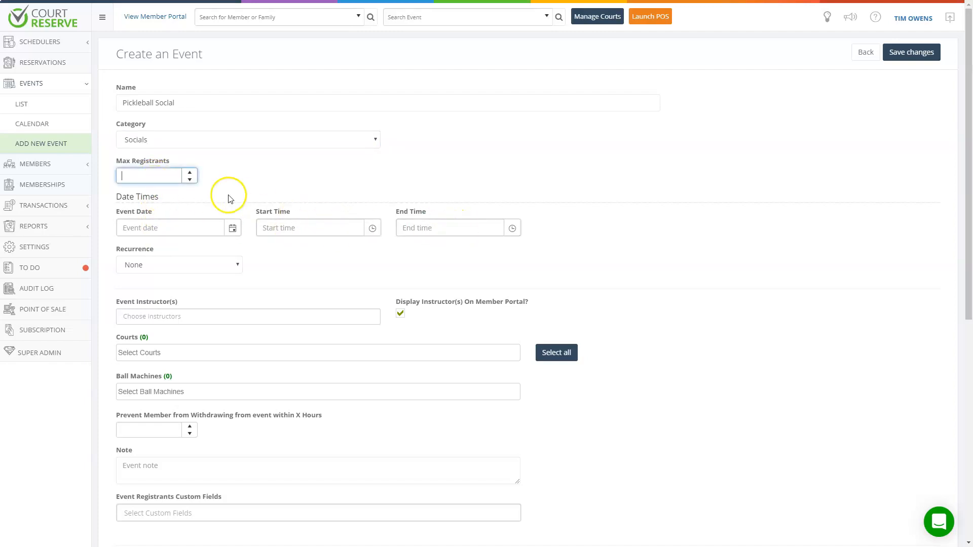
text(4)
text(20)
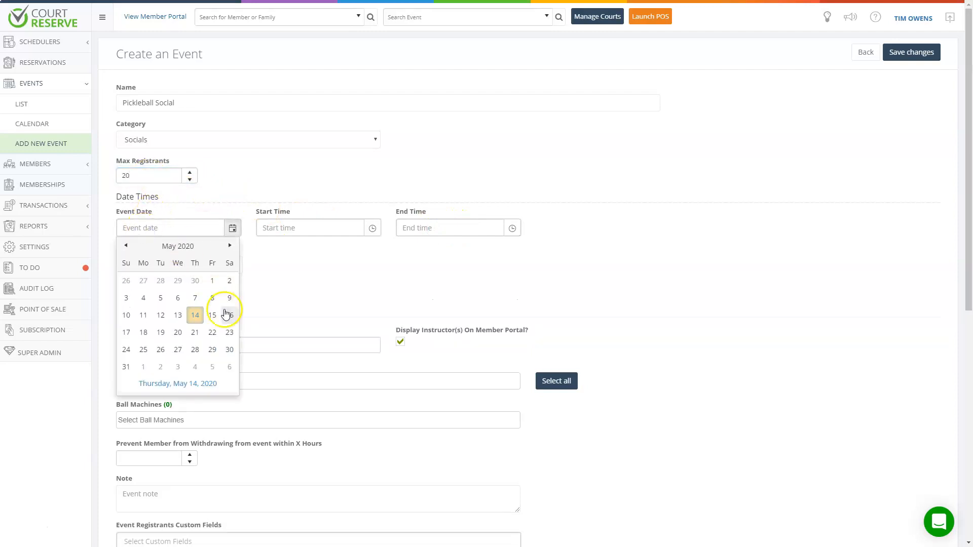
Step: Schedule the event for May 14, 2020 starting at 5:00 PM
click(310, 228)
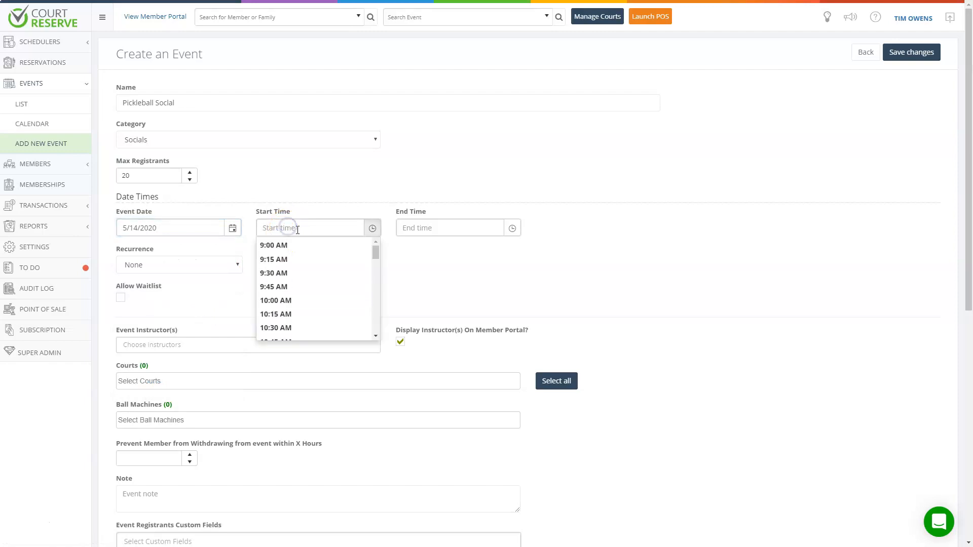
scroll(down, 3)
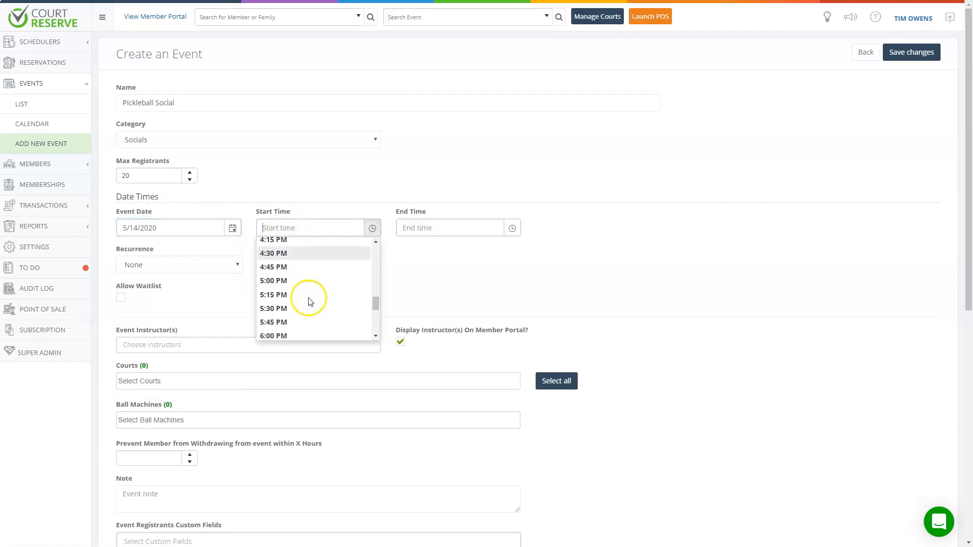
click(273, 281)
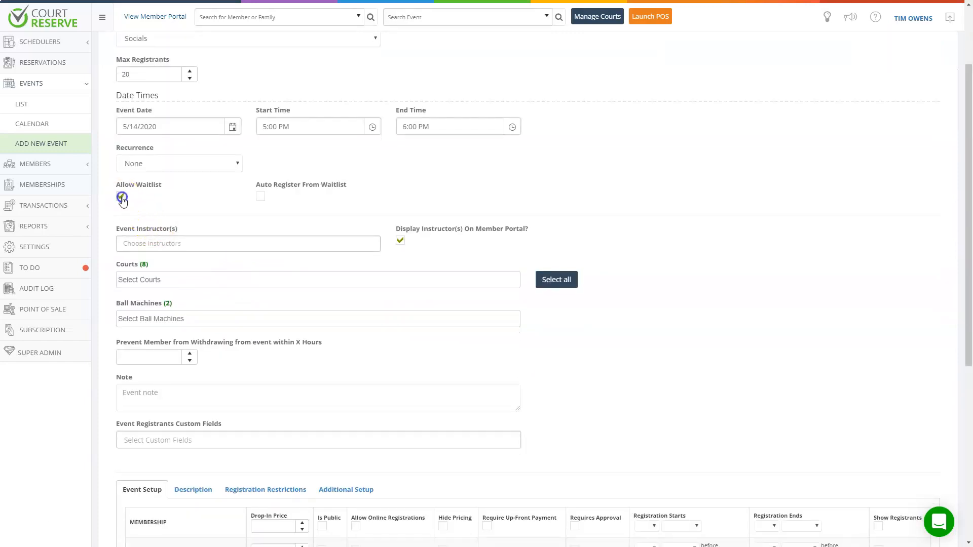
Step: Enable waitlist auto-registration with a 2-hour cutoff before the event
click(121, 198)
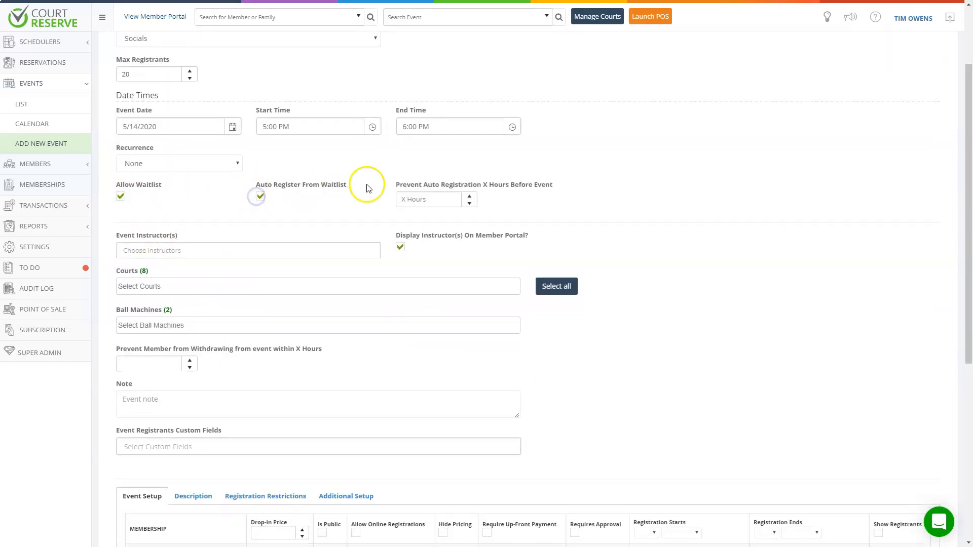
text(2)
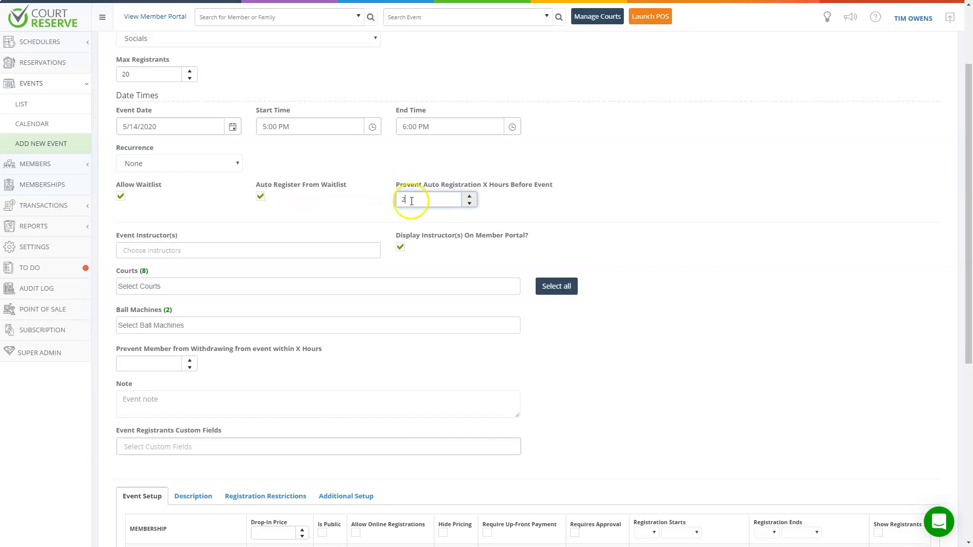
click(247, 251)
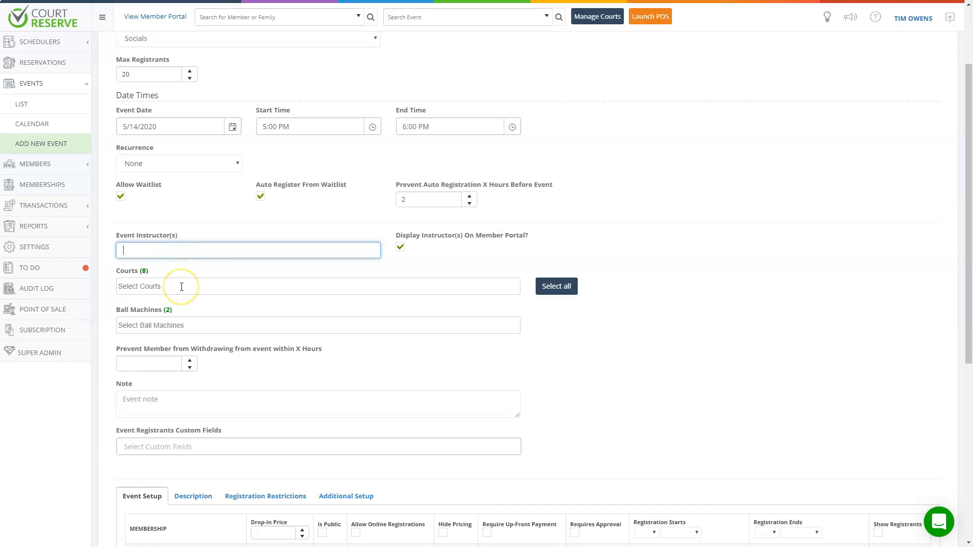
mouse_move(387, 281)
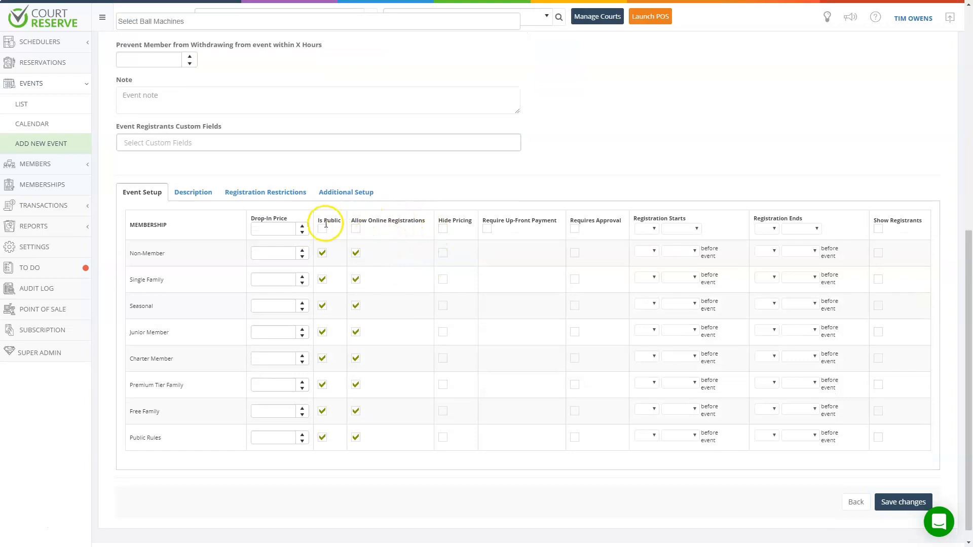
mouse_move(324, 228)
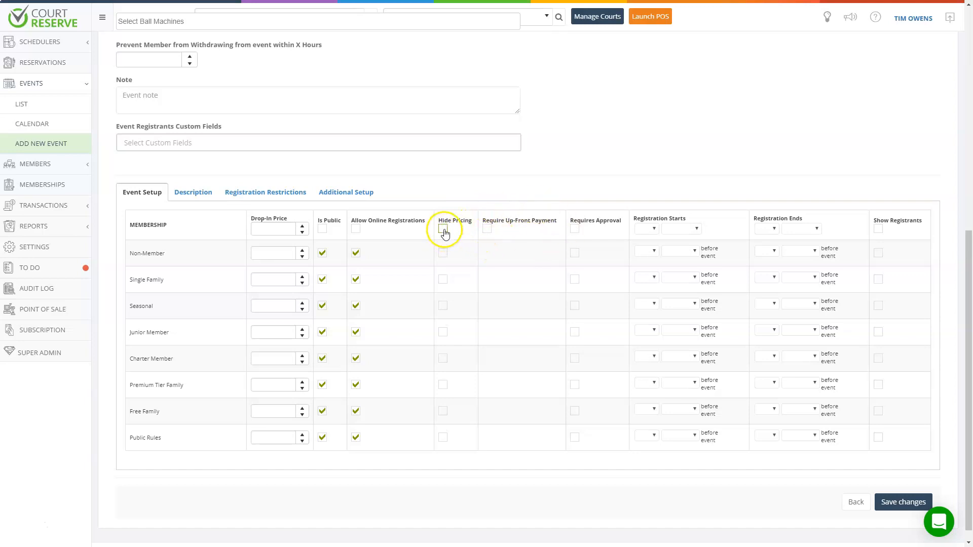
Step: Hide pricing for all membership types and save the Pickleball Social event
click(443, 228)
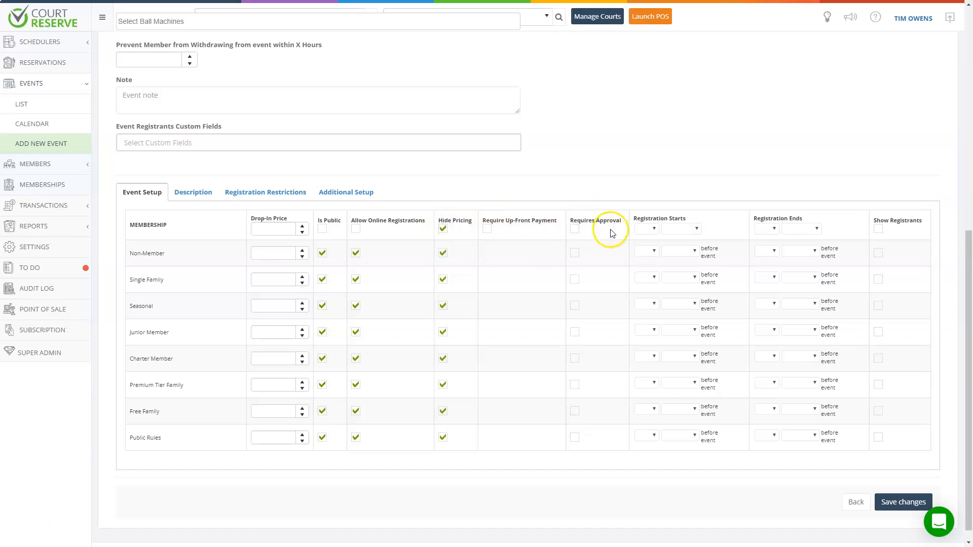
mouse_move(861, 268)
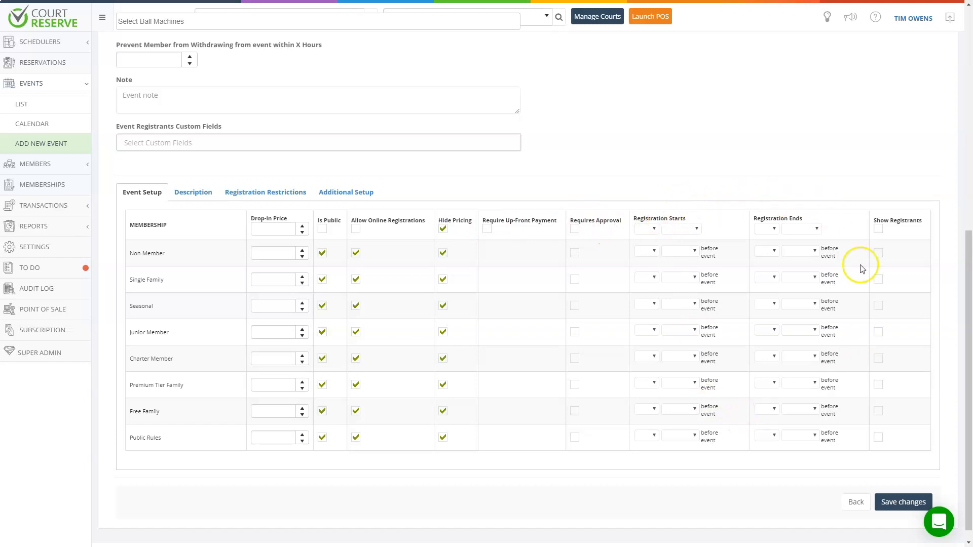
mouse_move(839, 228)
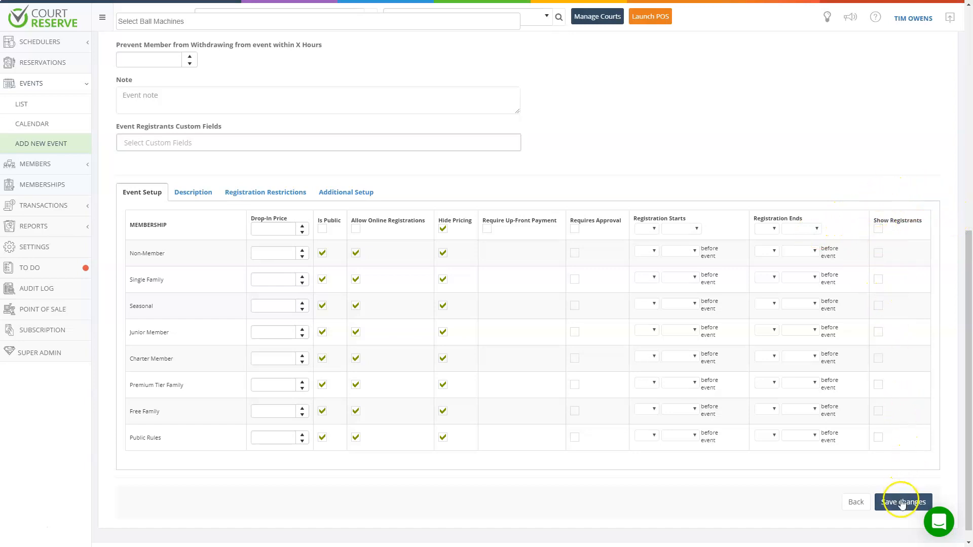
click(903, 501)
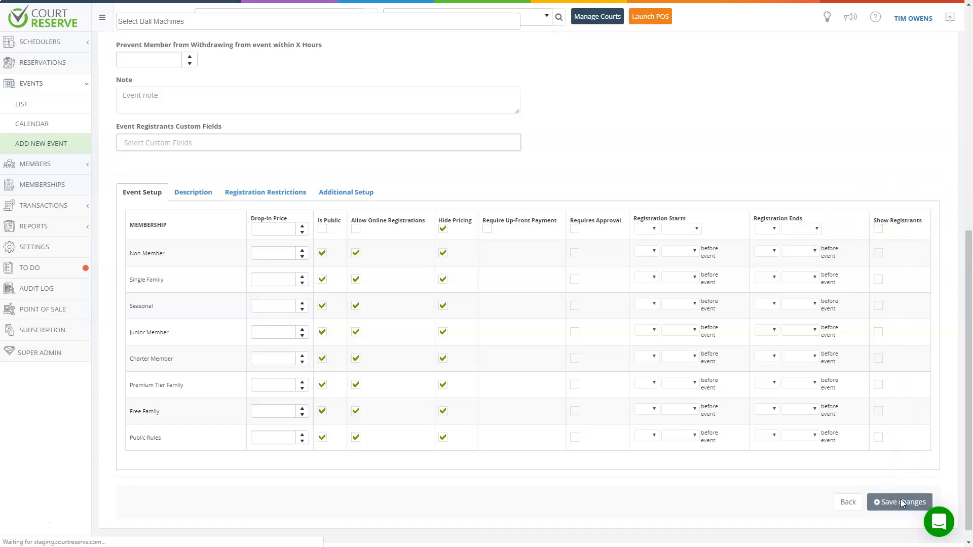
click(899, 502)
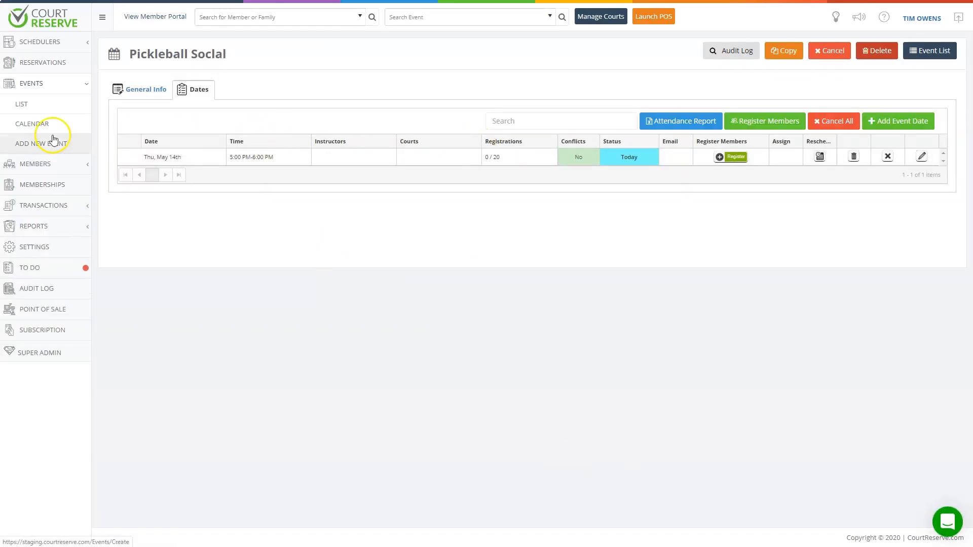
Step: Show the events list with the Pickleball Social row and its May 14 date
click(21, 103)
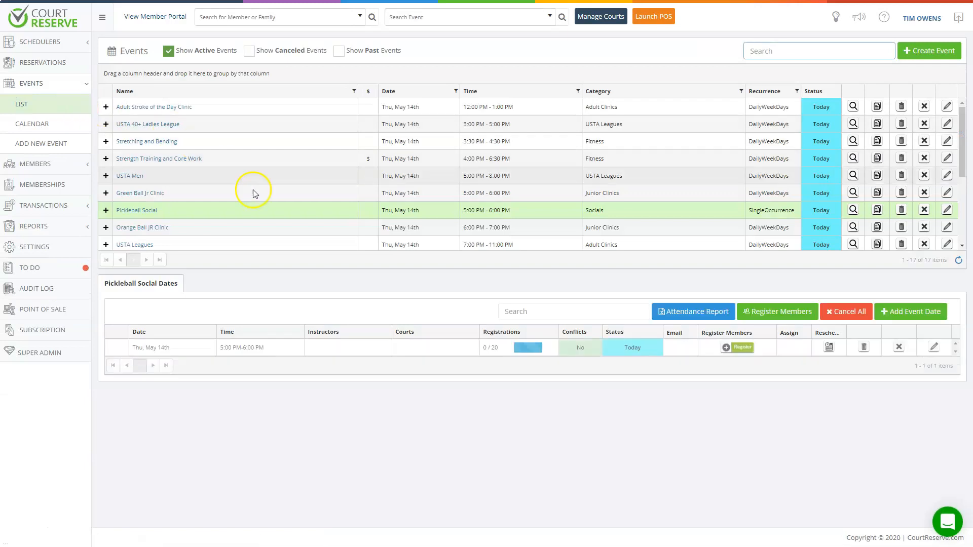
scroll(down, 3)
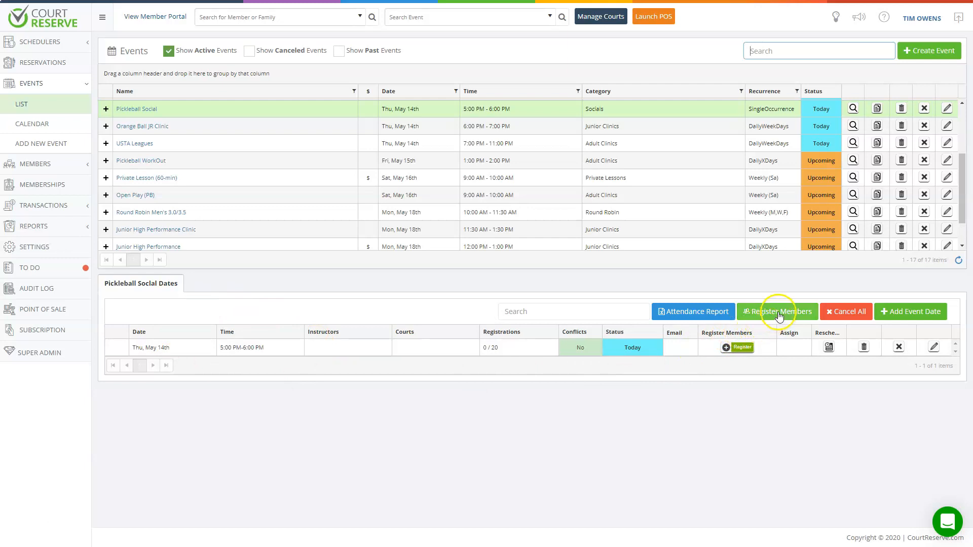
mouse_move(845, 311)
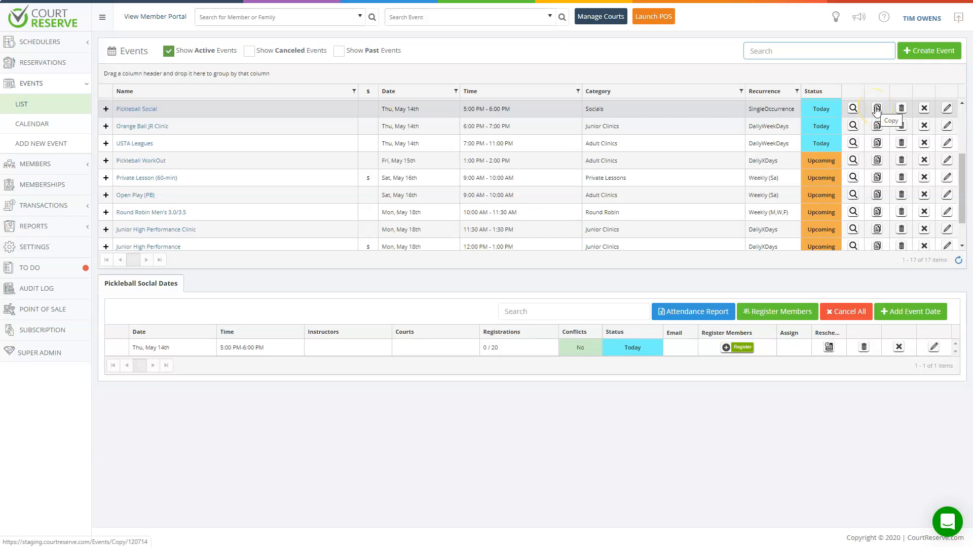
Step: Copy Pickleball Social into a prefilled Copy an Event form, then head to the member portal
click(875, 109)
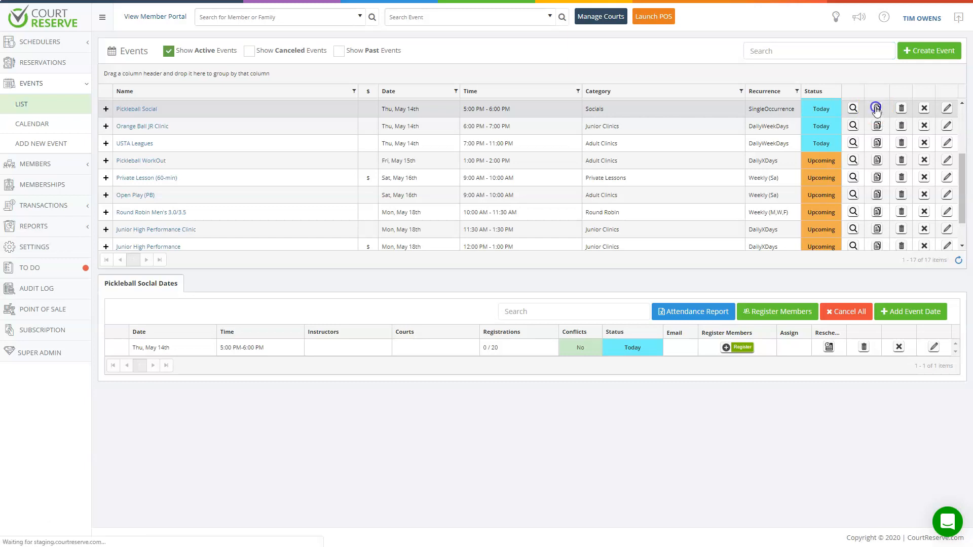
click(876, 109)
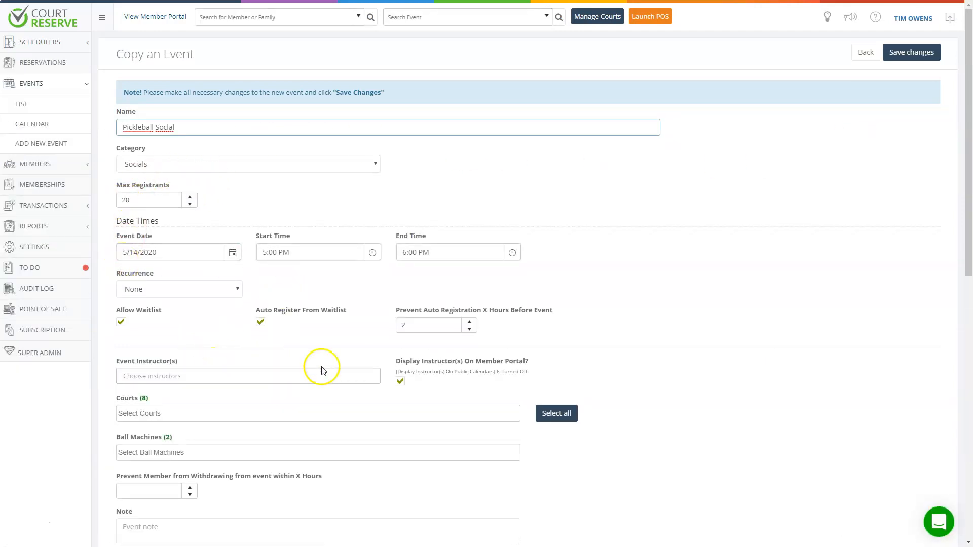
mouse_move(381, 354)
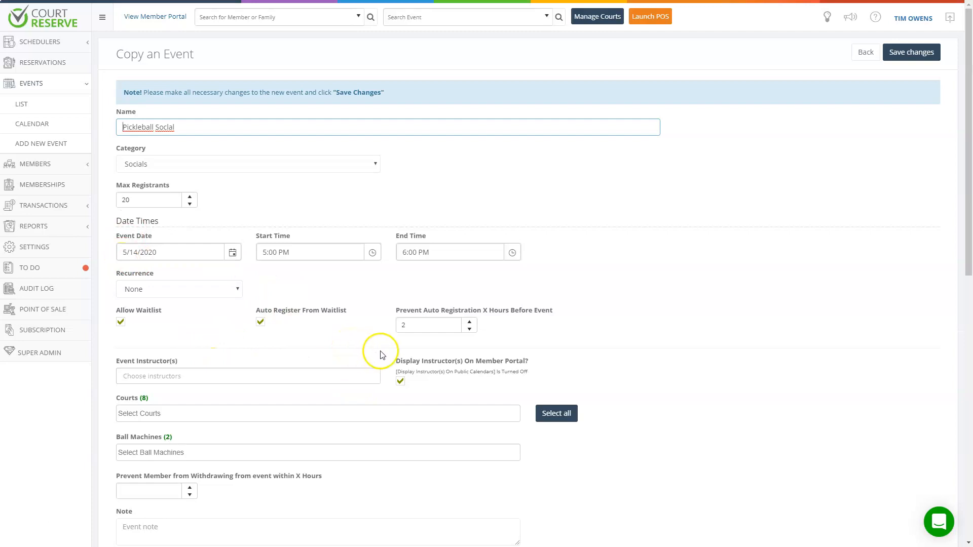
mouse_move(120, 123)
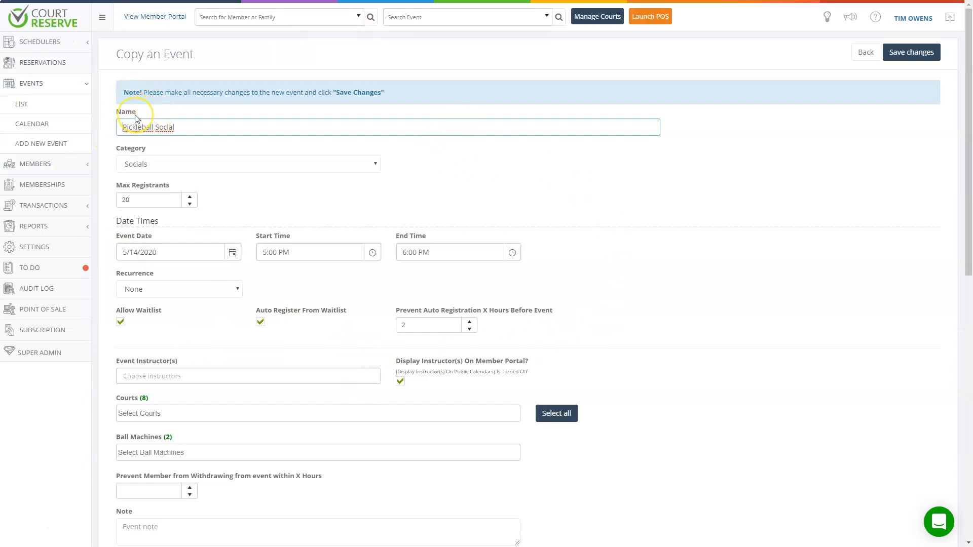
mouse_move(294, 151)
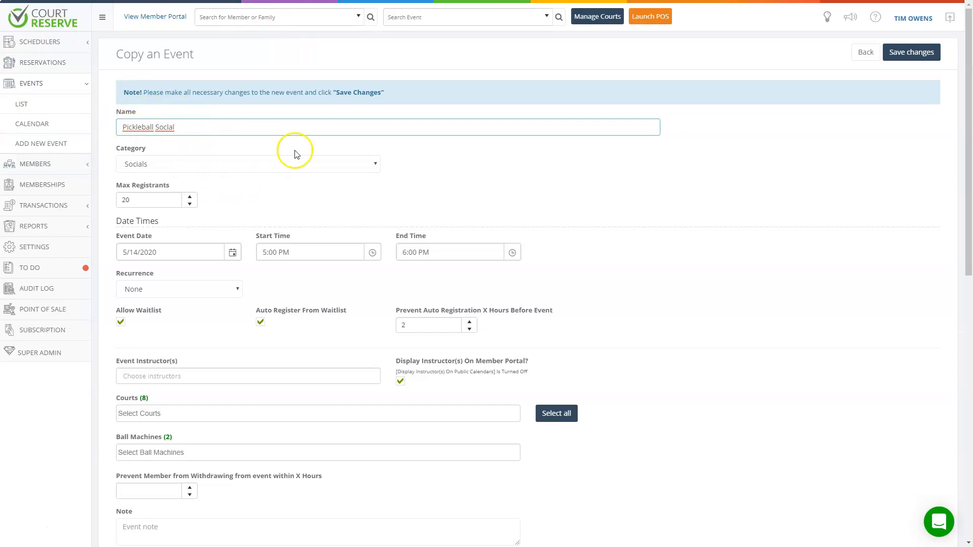
click(155, 18)
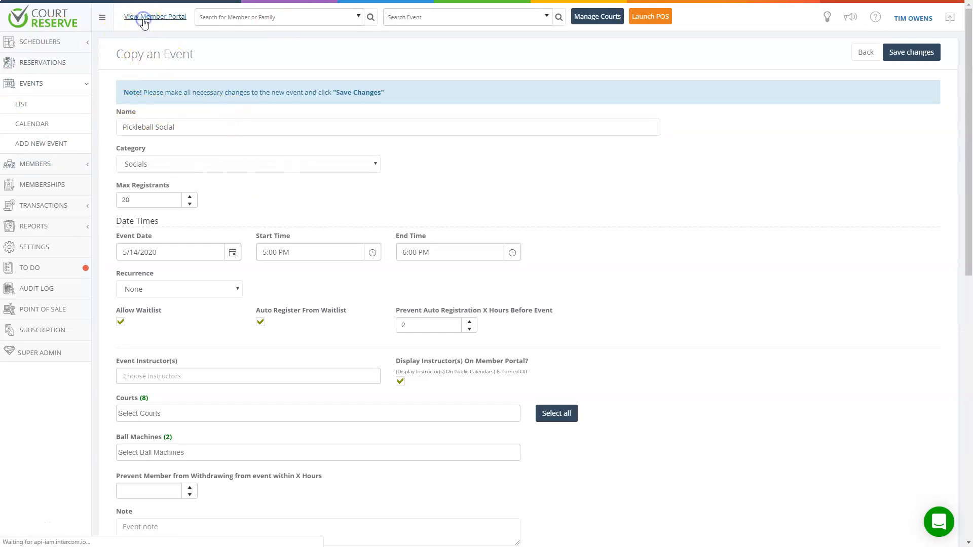
Step: Expand Pickleball Social in the member portal events list to show its May 14 date
click(157, 17)
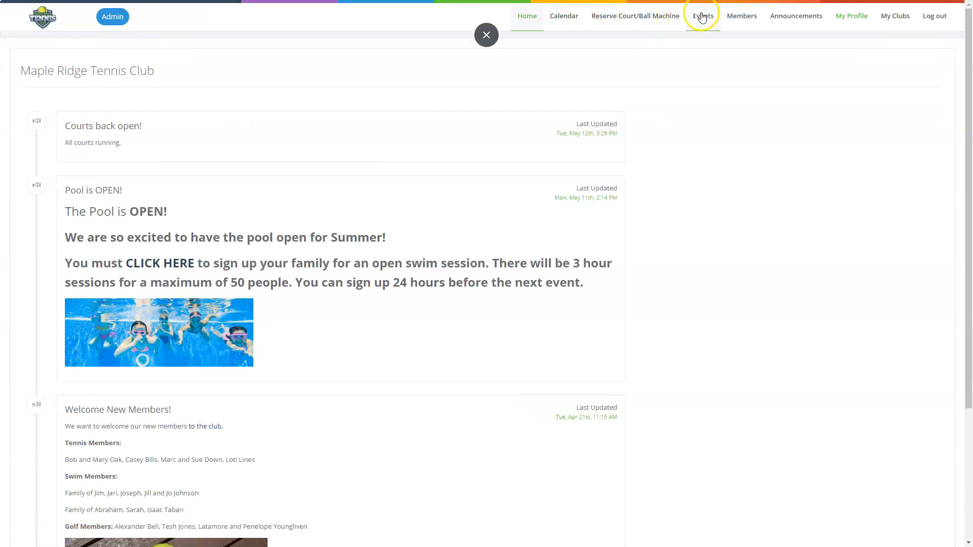
click(701, 16)
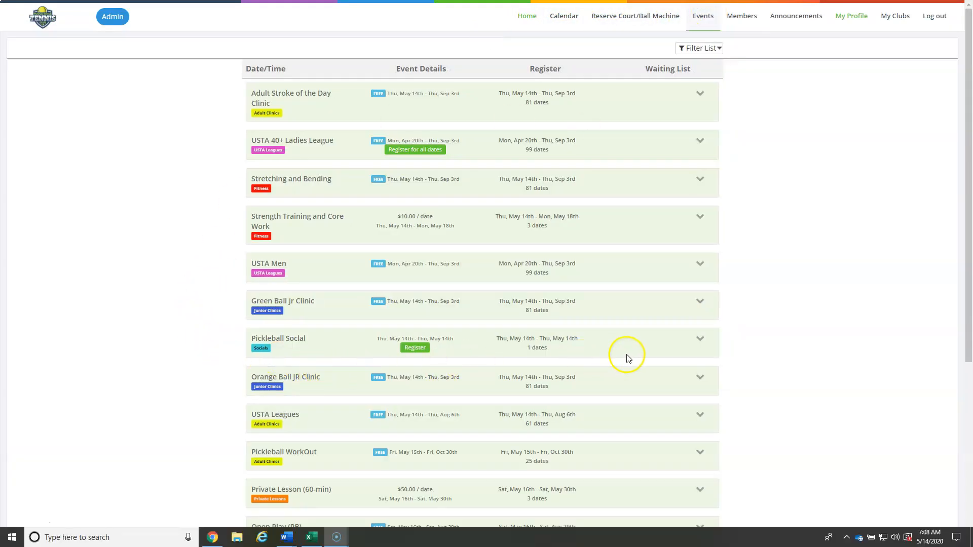
click(700, 338)
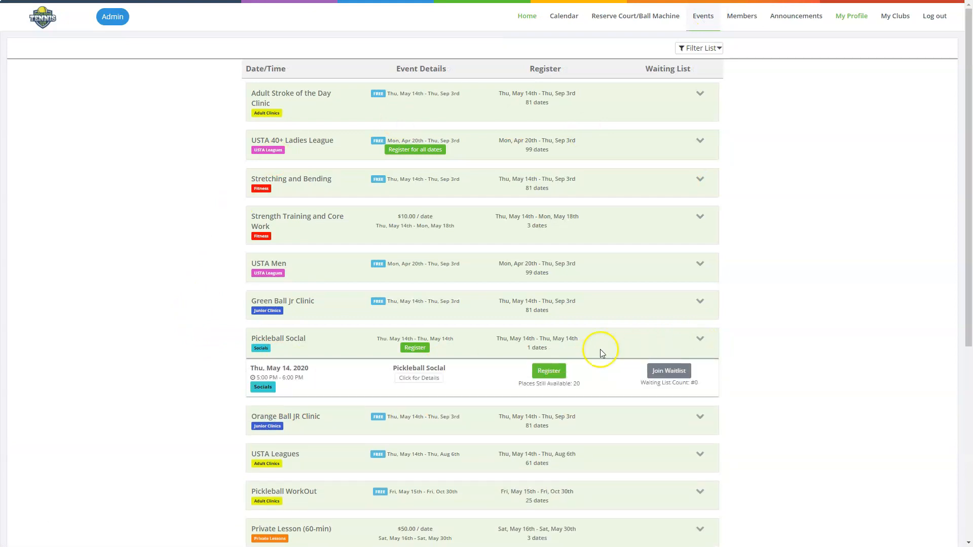
Step: Register all three household members for the May 14 Pickleball Social and save
click(548, 371)
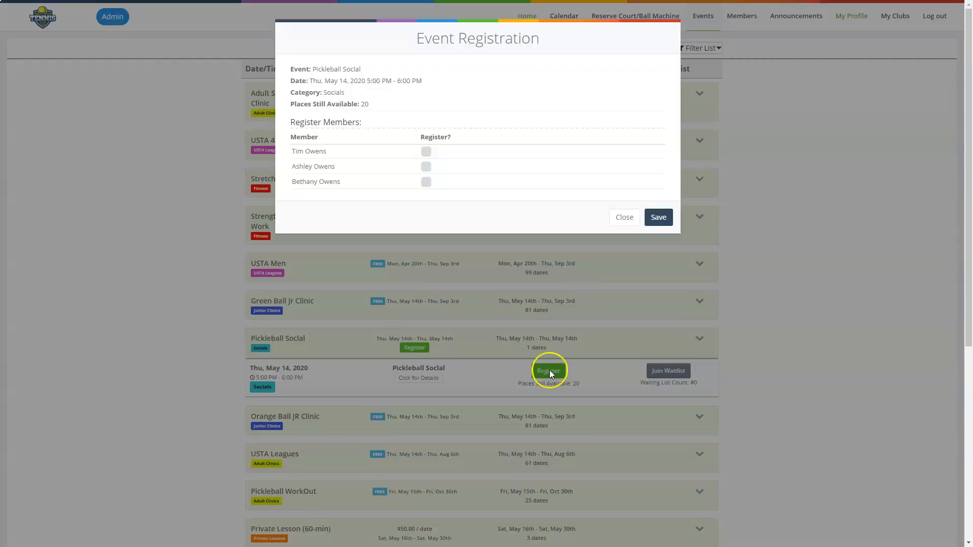
click(426, 182)
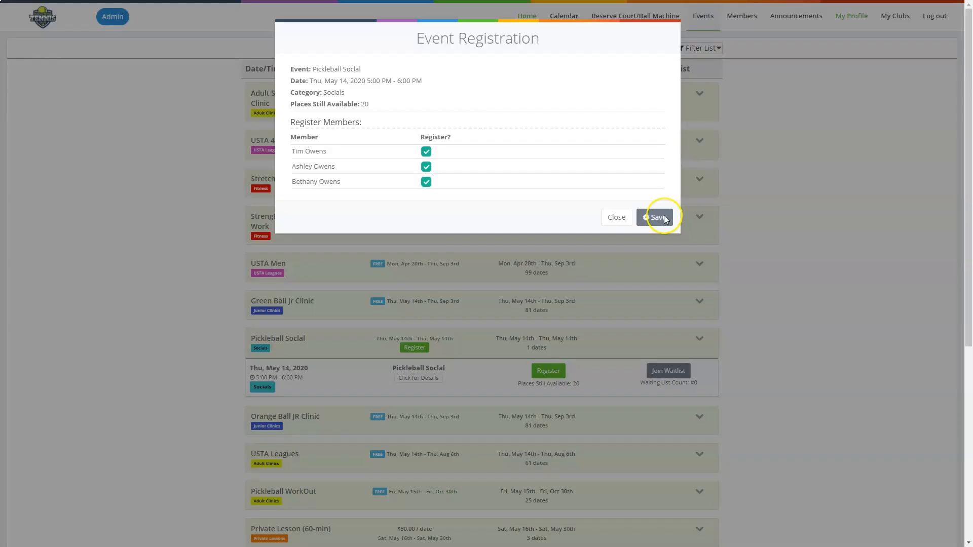
click(654, 216)
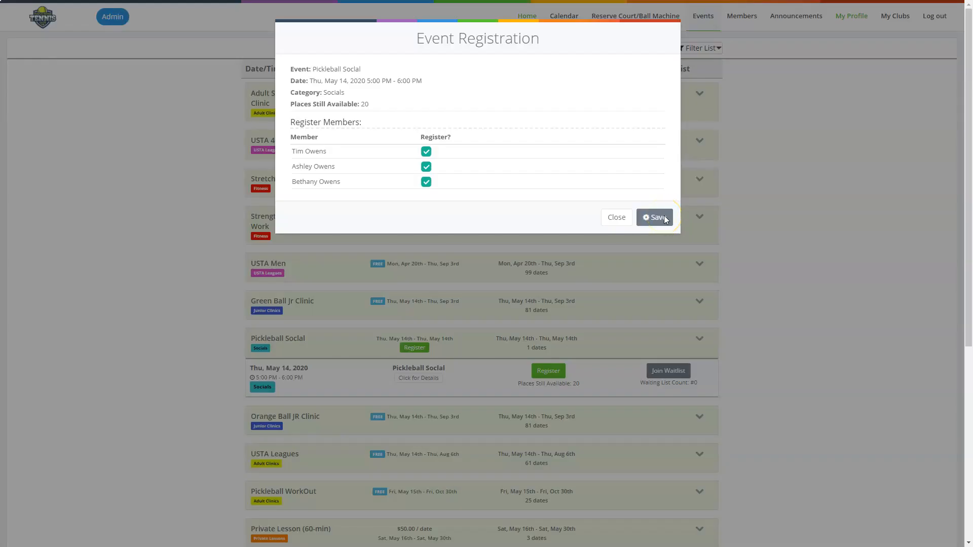